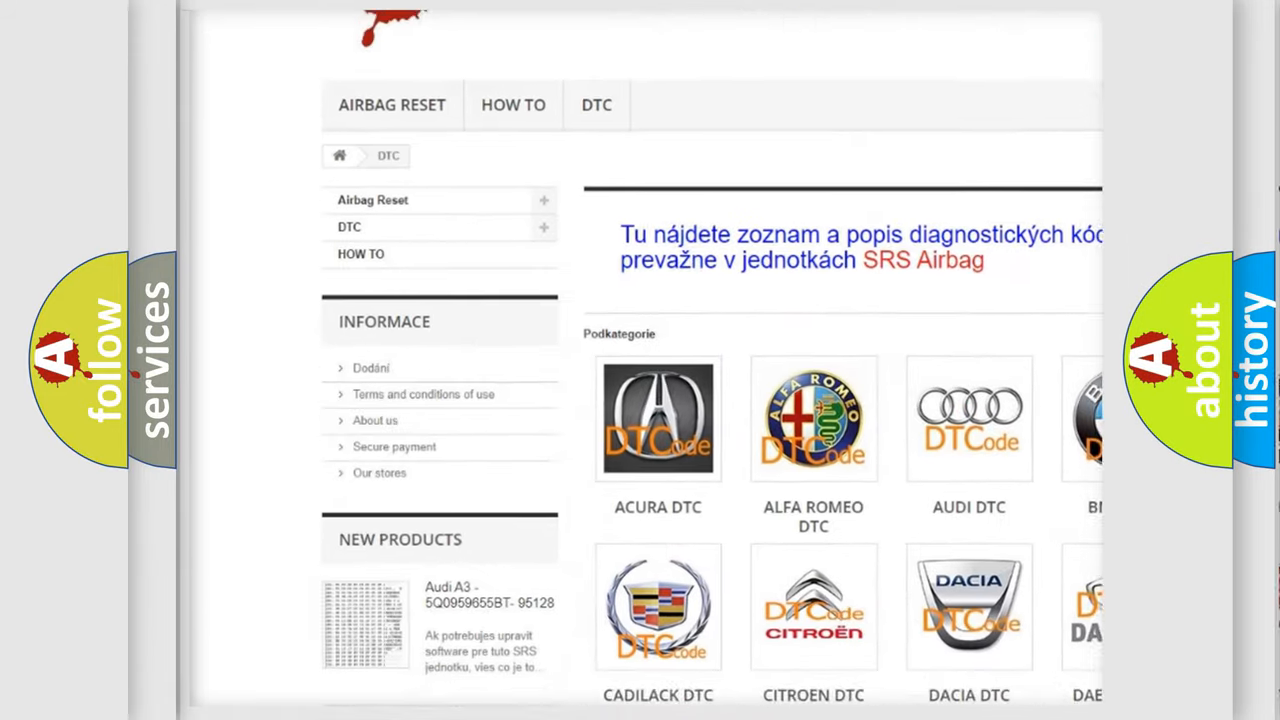
{"action": "scroll", "scroll_direction": "down", "scroll_amount": 3}
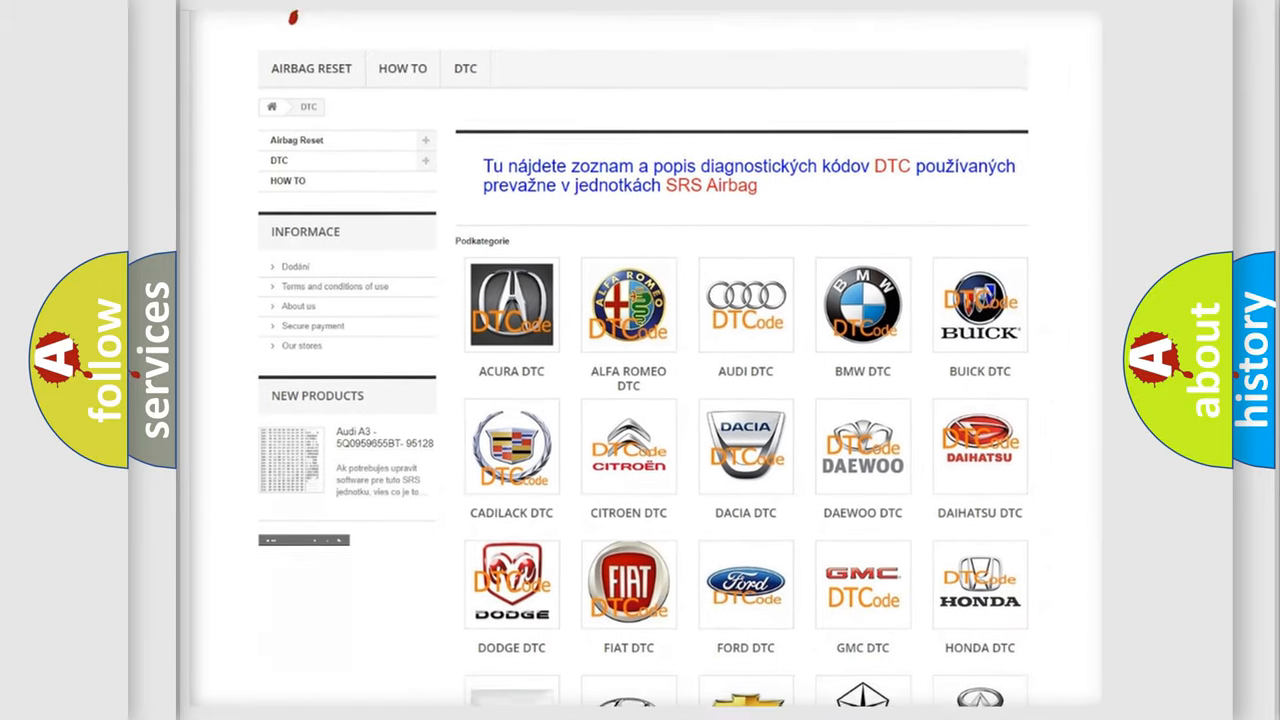
{"action": "scroll", "scroll_direction": "down", "scroll_amount": 3}
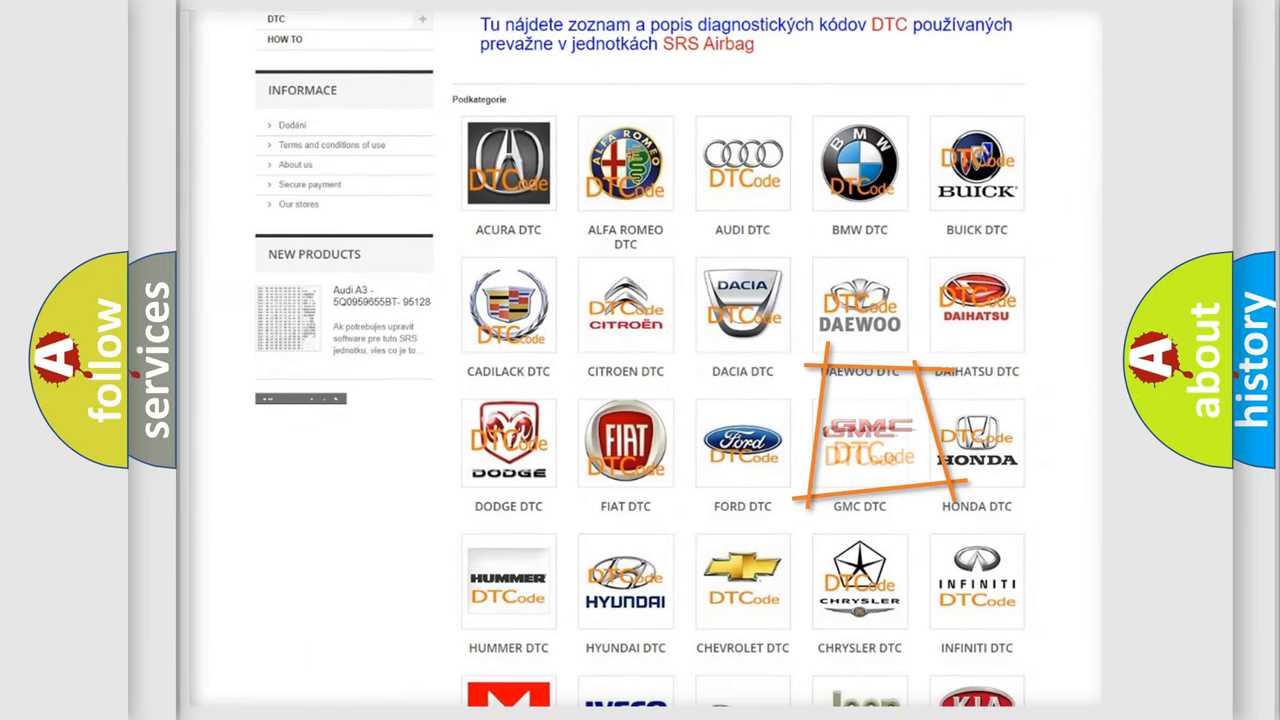